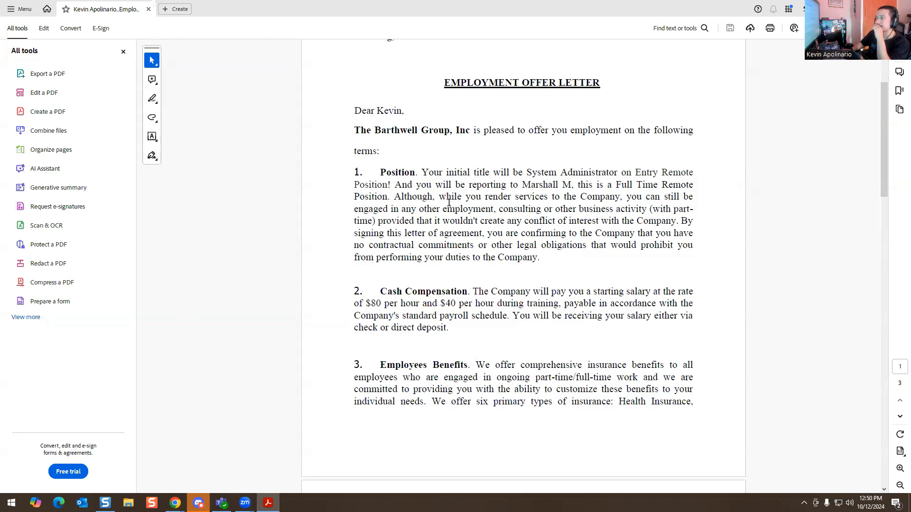
mouse_move(615, 213)
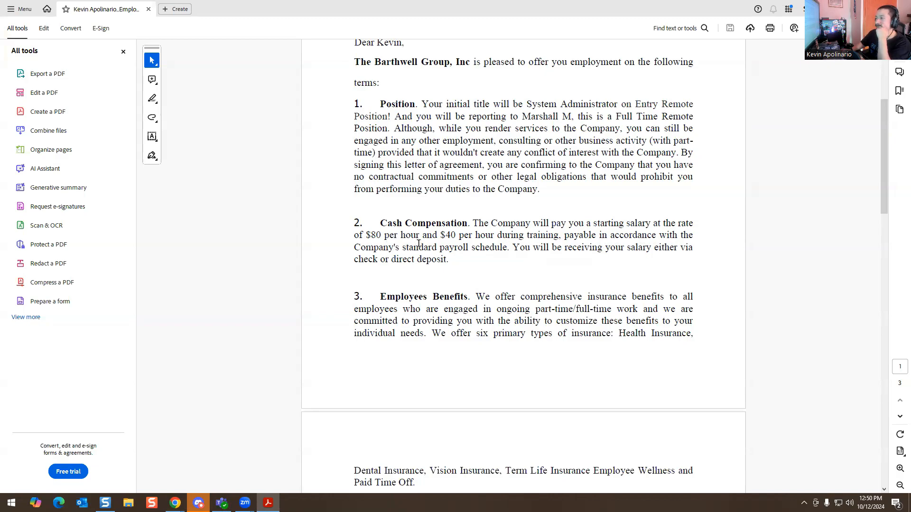
- Briefly mark the comprehensive insurance phrase, then scroll to page 3's signature lines
drag(491, 273, 624, 274)
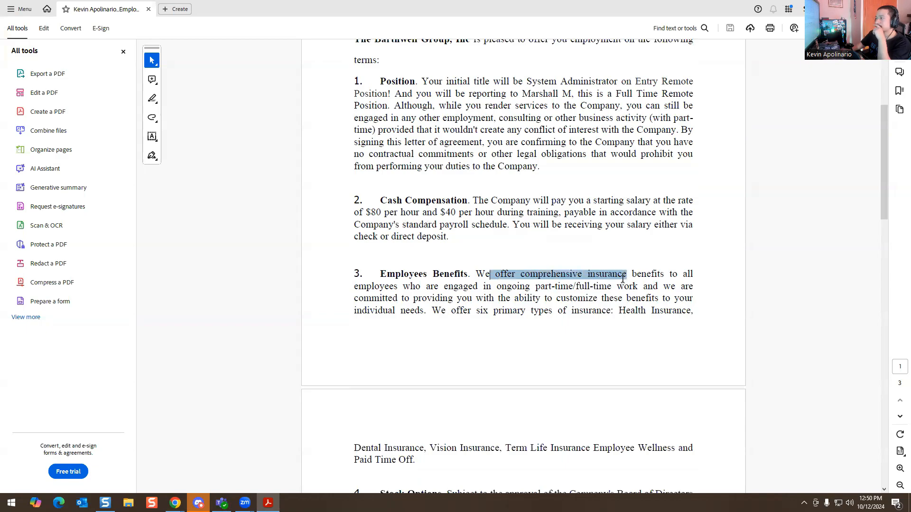
drag(621, 274, 654, 274)
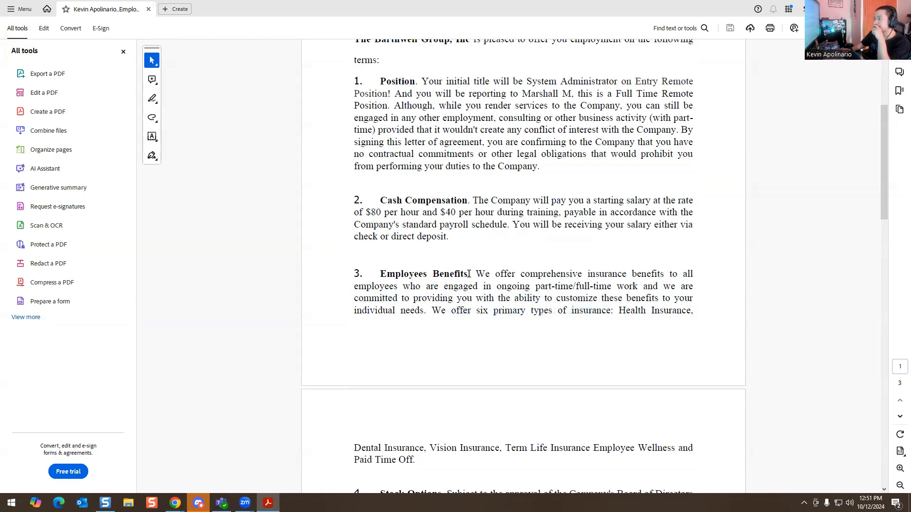
scroll(down, 3)
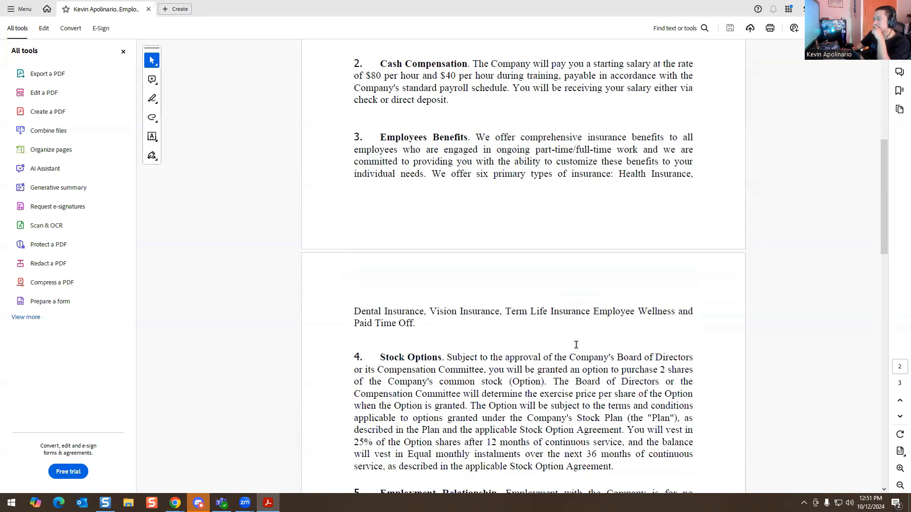
scroll(down, 3)
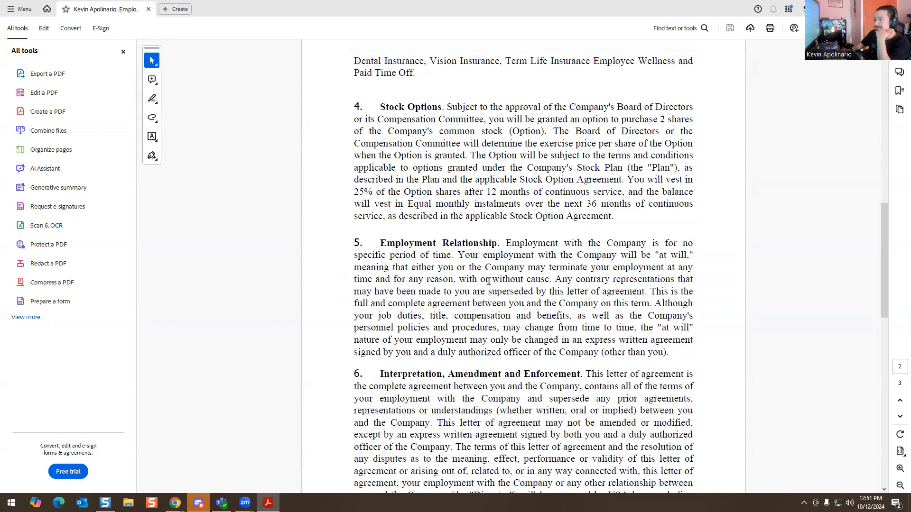
scroll(down, 3)
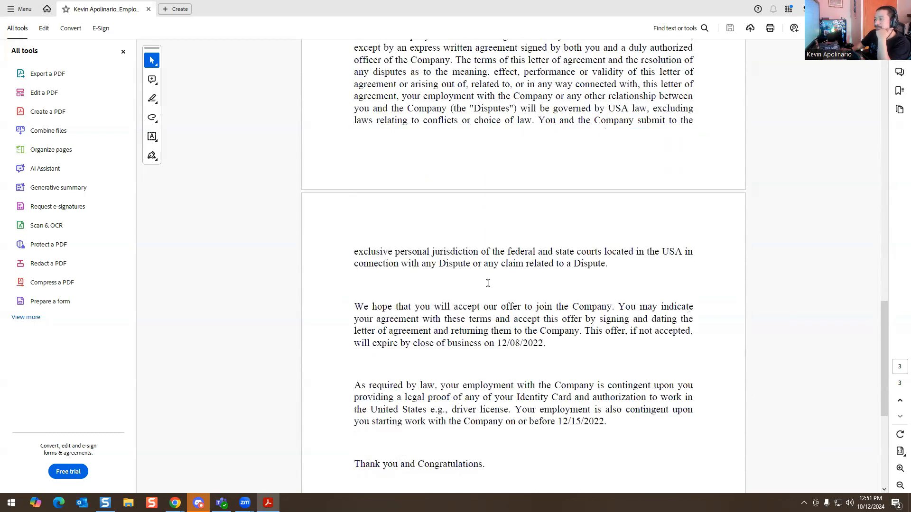
mouse_move(447, 283)
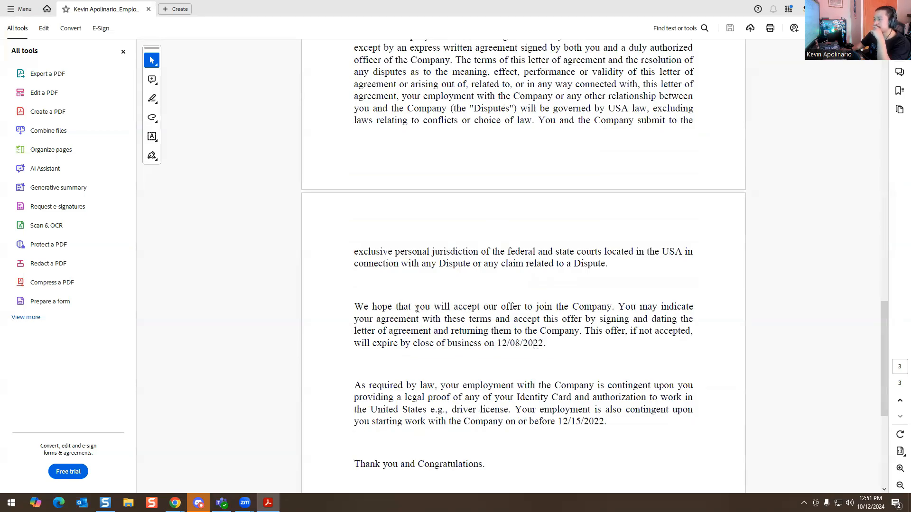
scroll(down, 3)
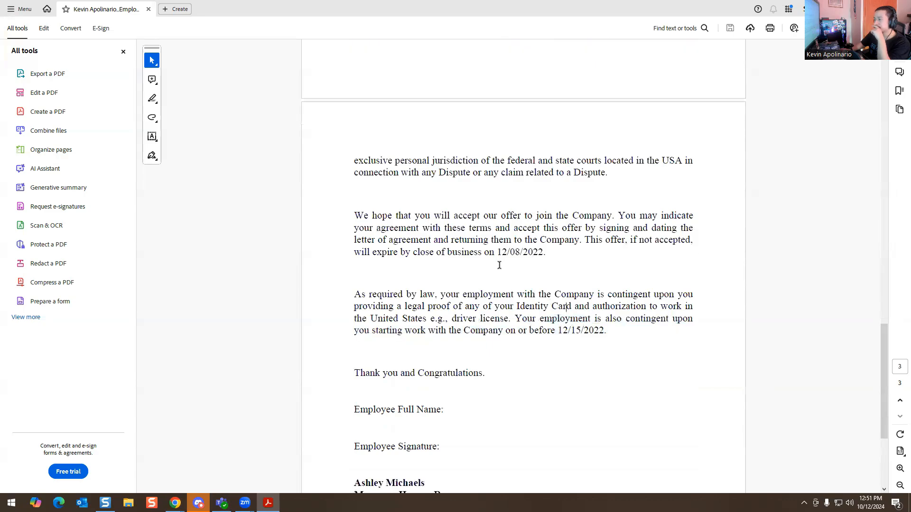
scroll(down, 3)
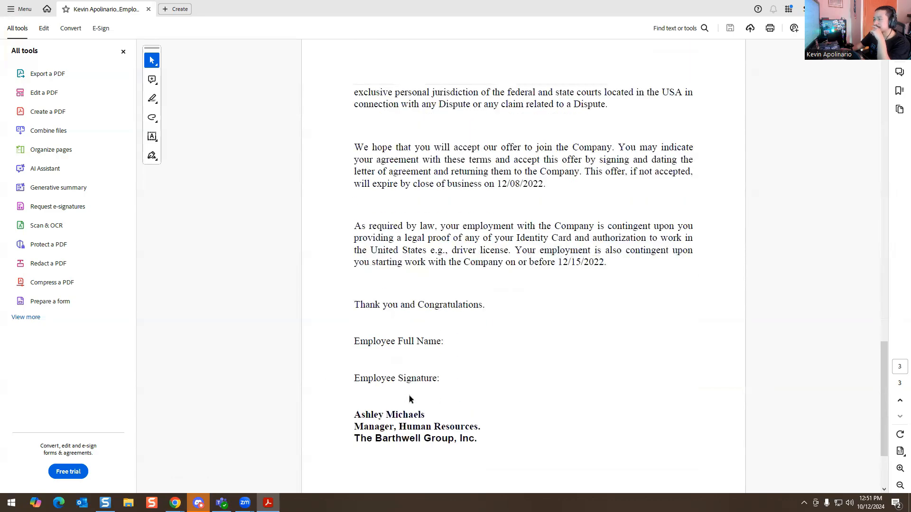